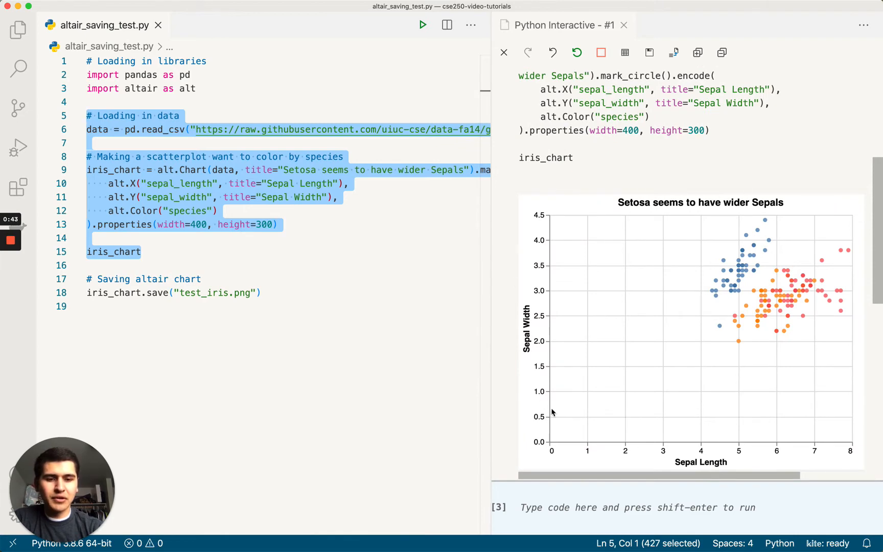
mouse_move(779, 239)
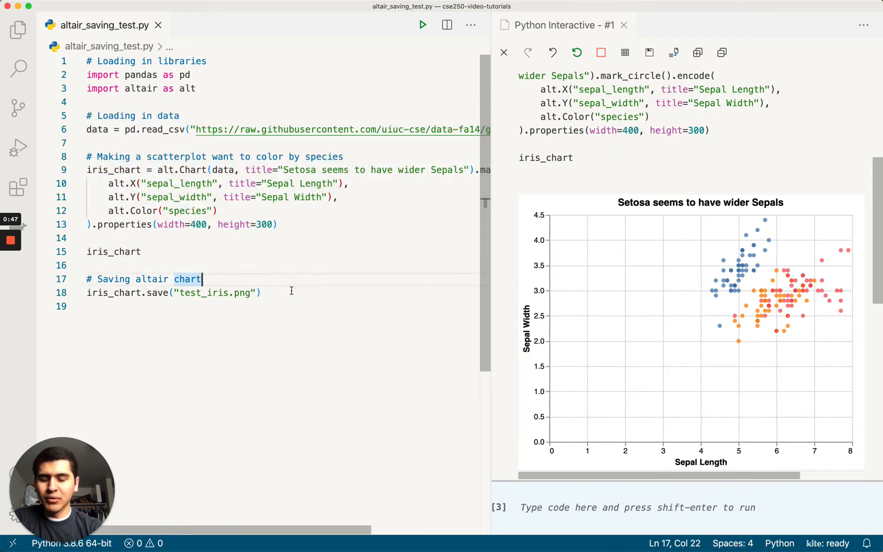
Run the iris_chart.save line interactively and review the missing altair_saver traceback.
click(260, 292)
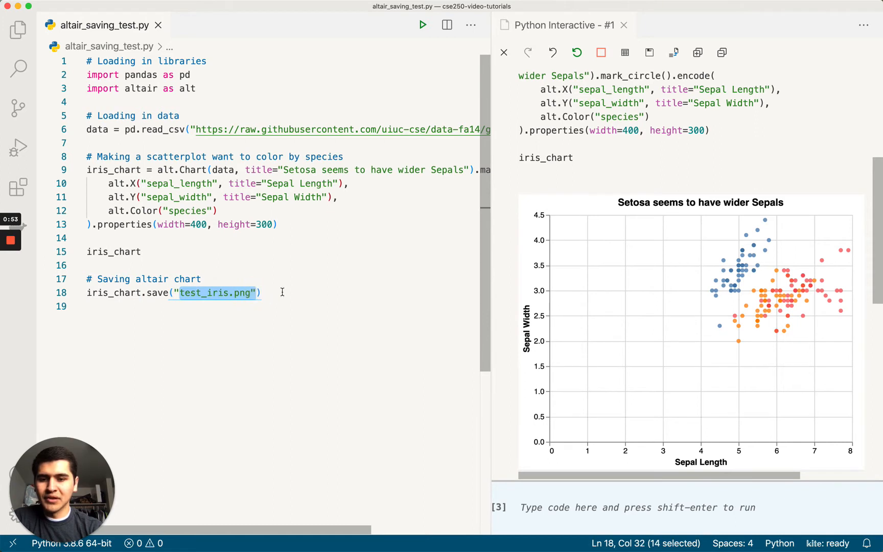
click(260, 292)
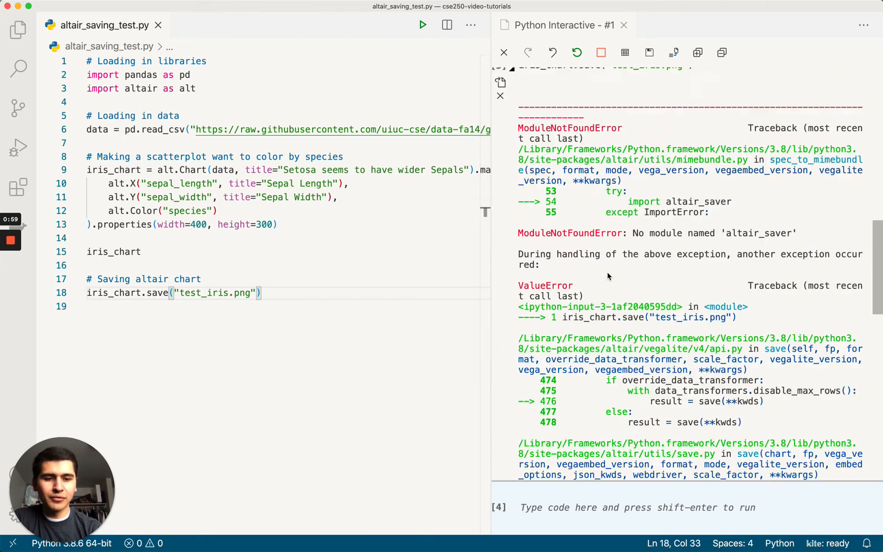
scroll(down, 3)
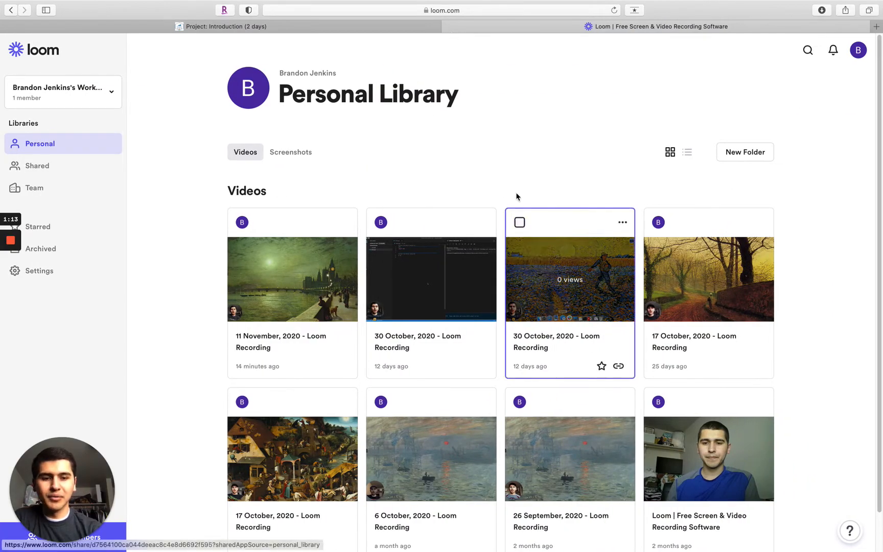
From the CSE250 Readings, reach the 'Saving Altair charts' guide's section 1 on robust saving.
click(225, 26)
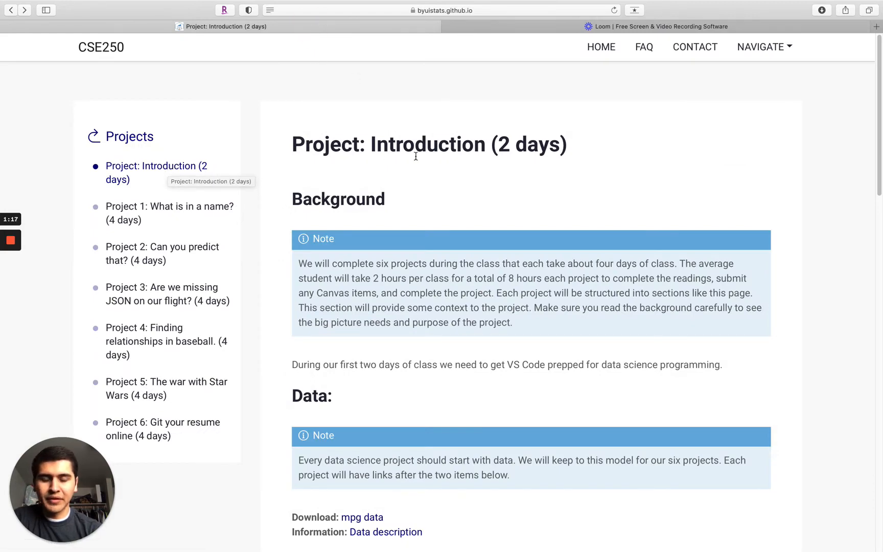
scroll(down, 3)
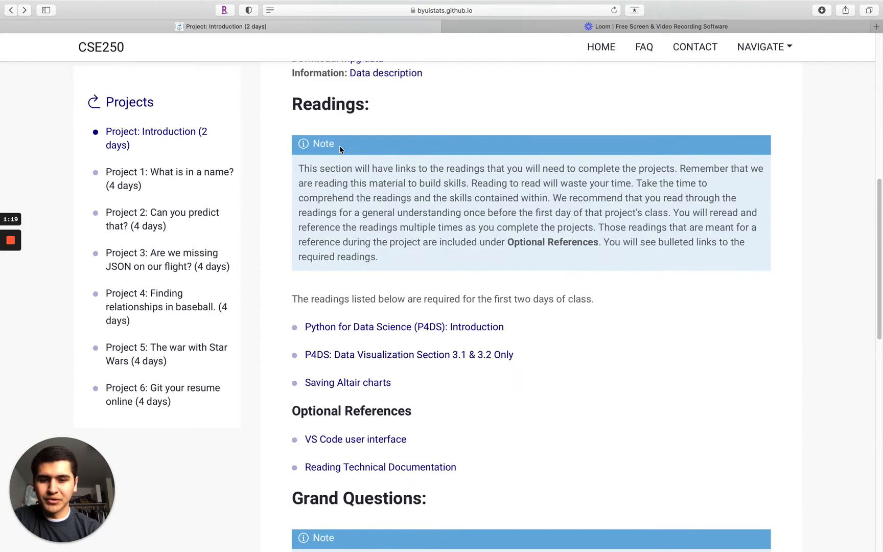
scroll(down, 3)
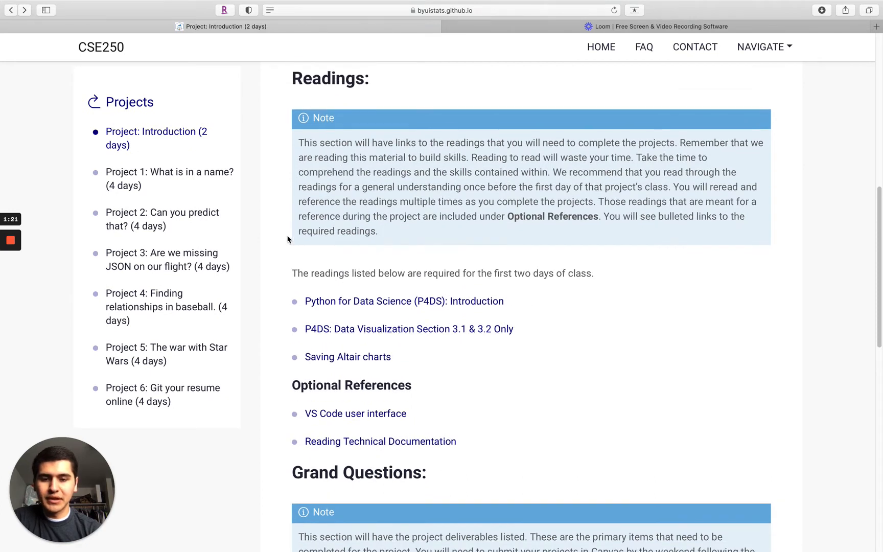
mouse_move(348, 302)
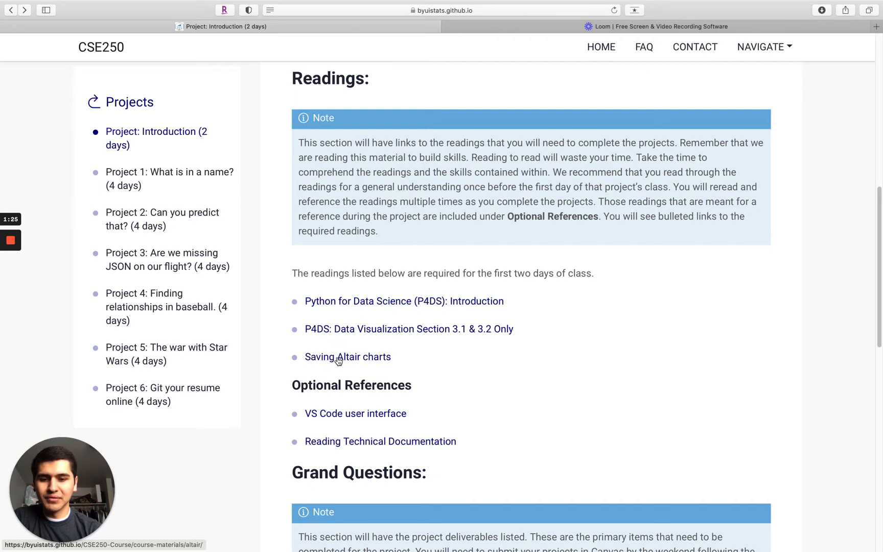
click(347, 356)
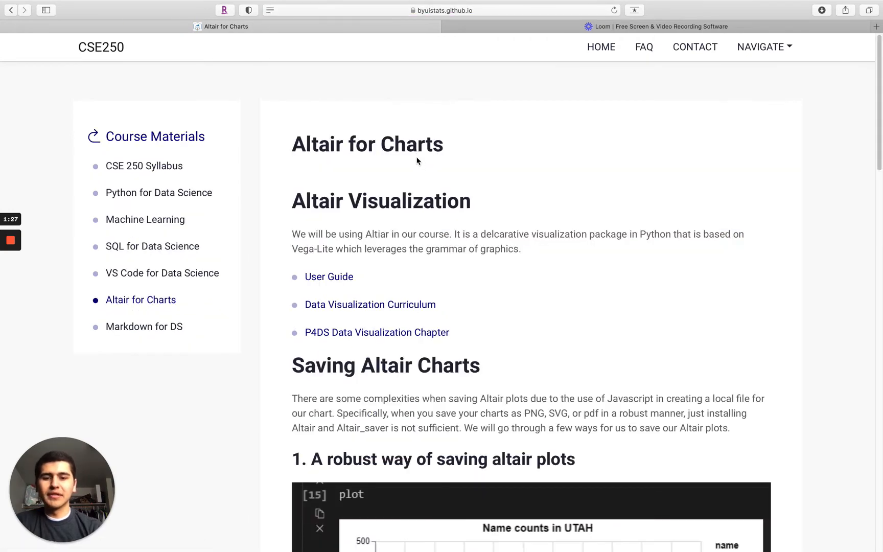
mouse_move(561, 176)
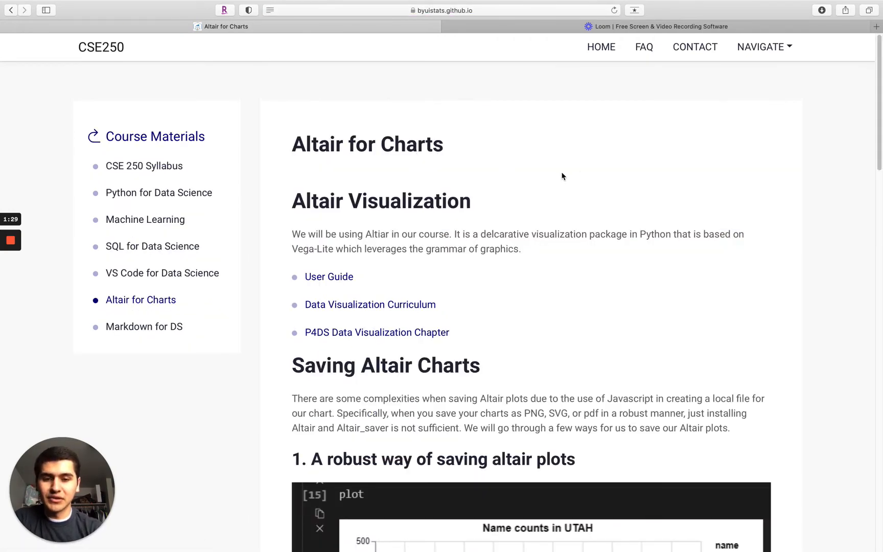
scroll(down, 3)
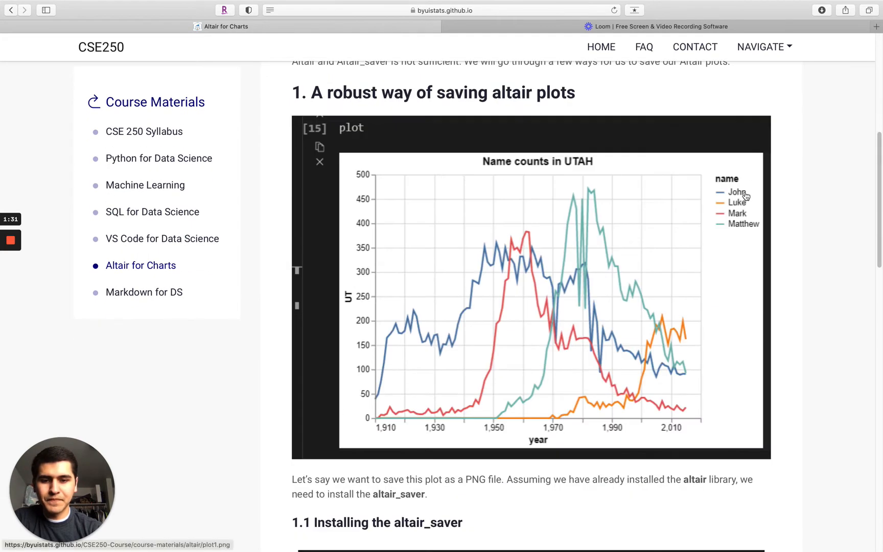
scroll(down, 3)
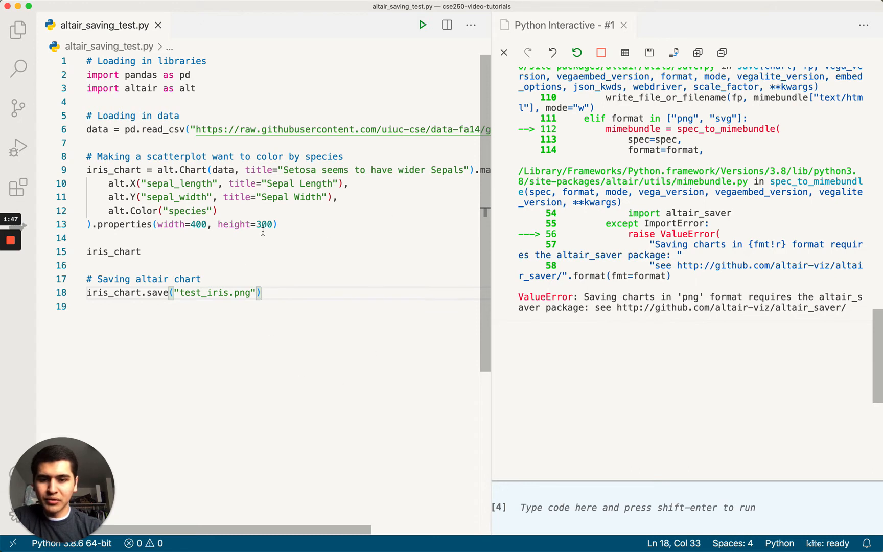
mouse_move(382, 340)
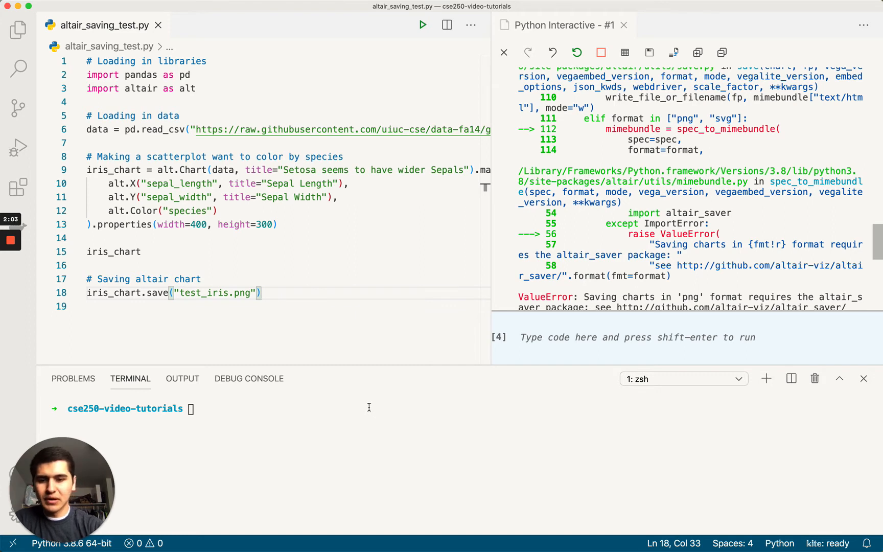
Run pip3 install altair_saver in the integrated terminal.
text(pip install altair_saver)
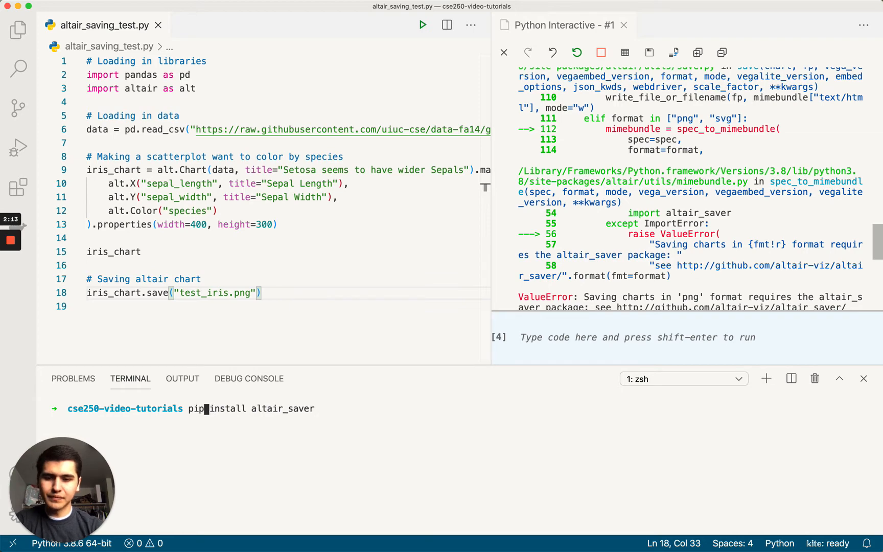
text(3)
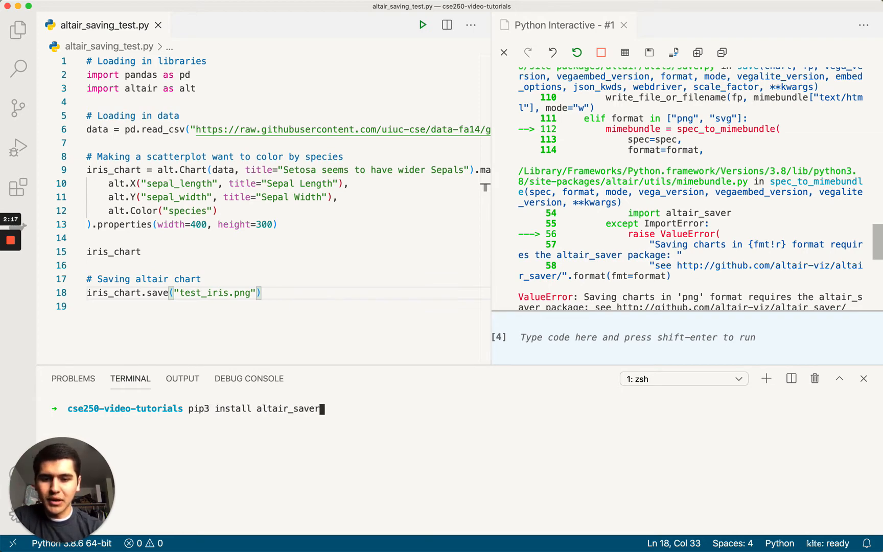
key(Return)
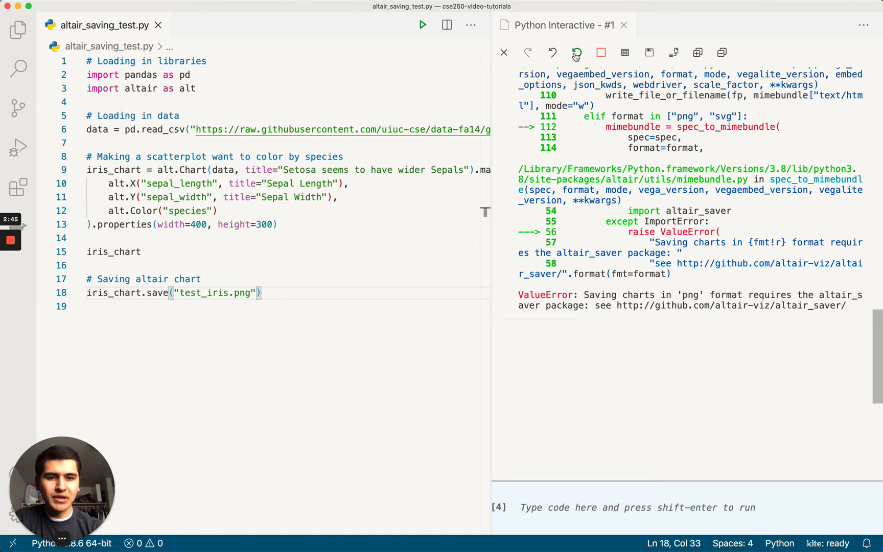
Restart the interactive Python session so the cells re-run through iris_chart.save("test_iris.png").
click(575, 52)
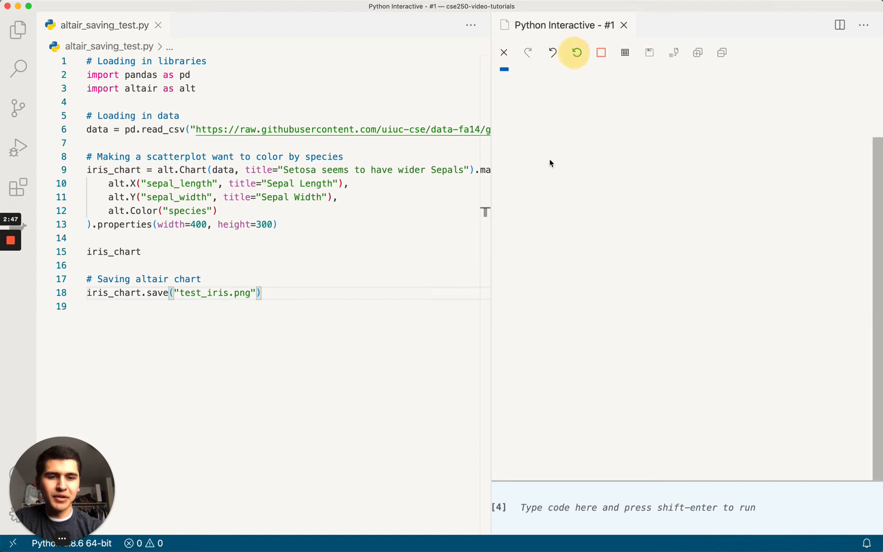
click(575, 52)
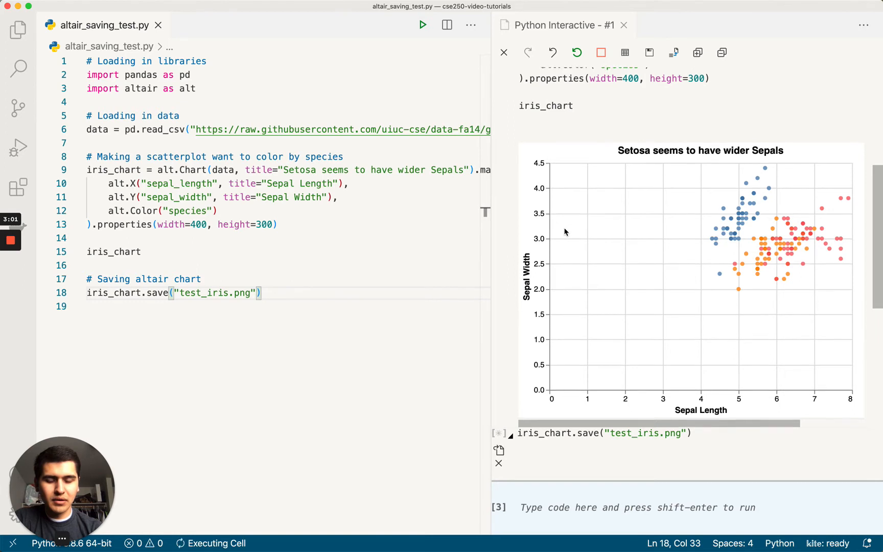
scroll(up, 3)
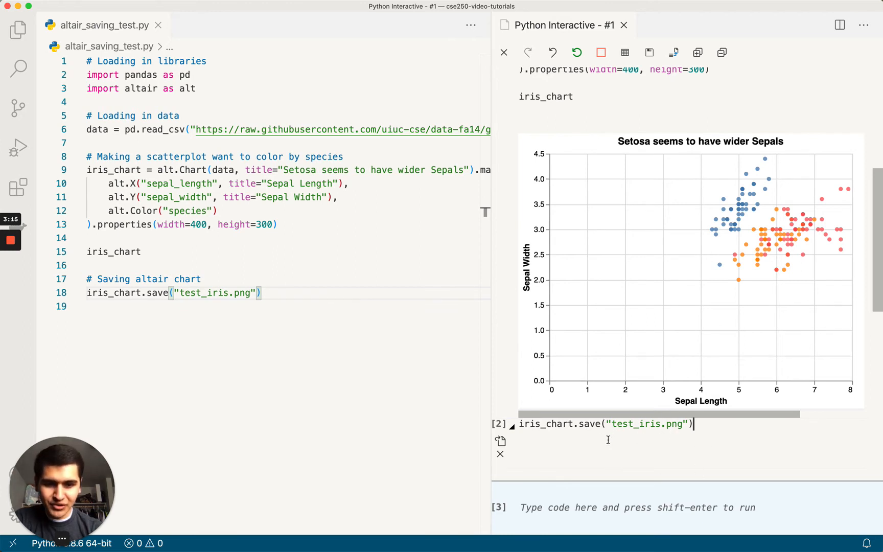
scroll(down, 3)
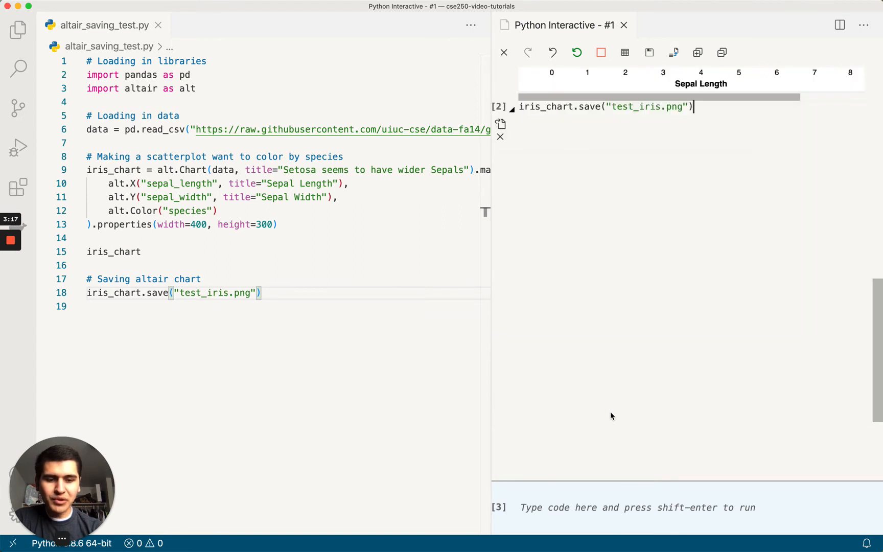
mouse_move(724, 372)
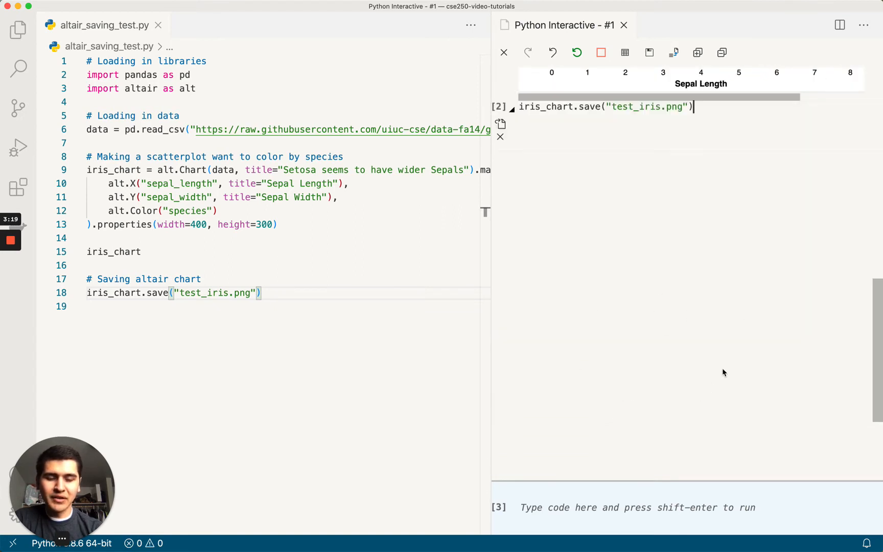
mouse_move(740, 359)
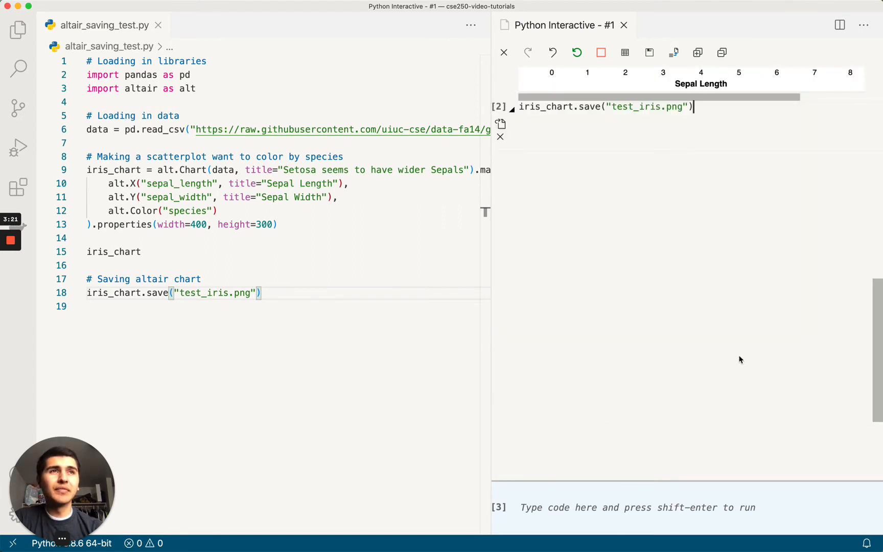
mouse_move(694, 361)
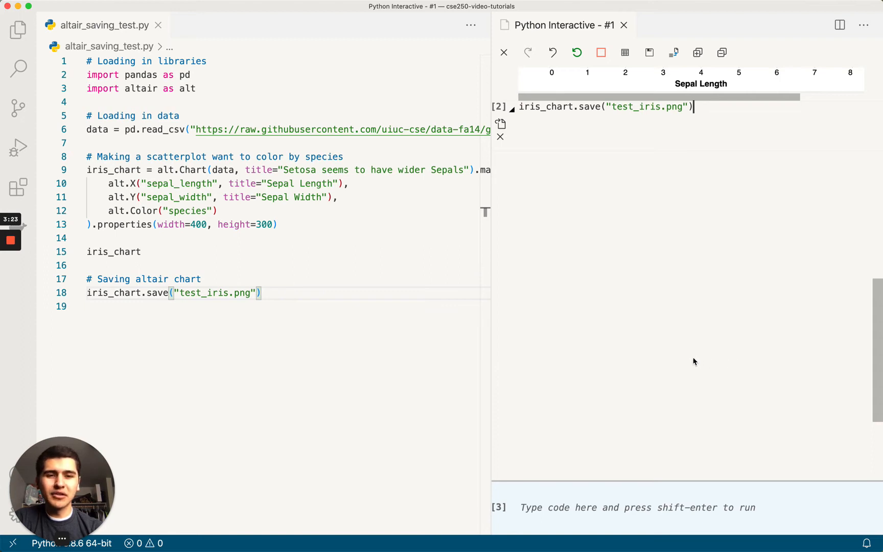
mouse_move(571, 354)
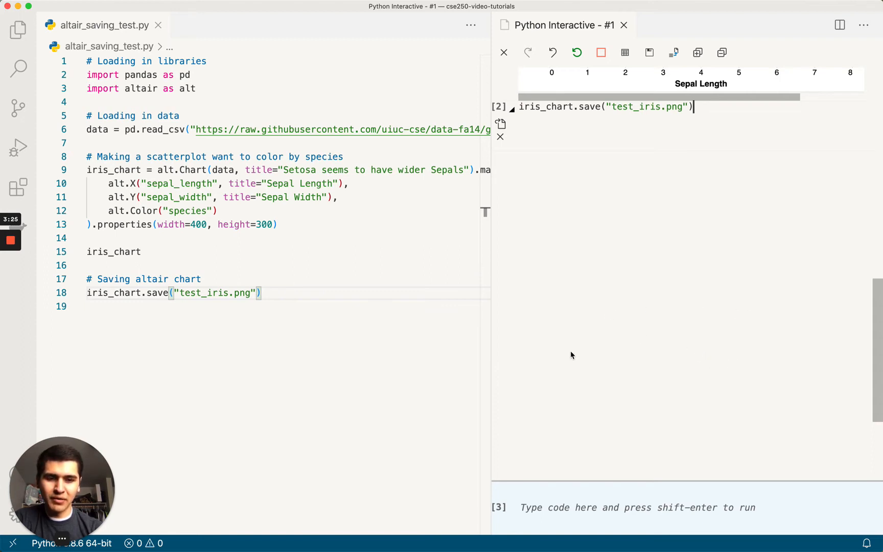
mouse_move(732, 352)
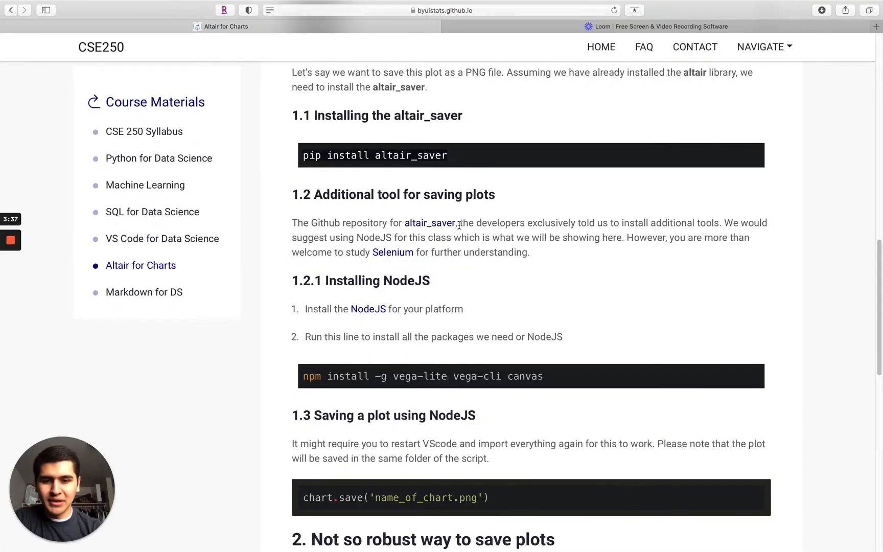
Follow the 1.2.1 Installing NodeJS link to nodejs.org and get the 14.15.0 LTS macOS download.
scroll(down, 3)
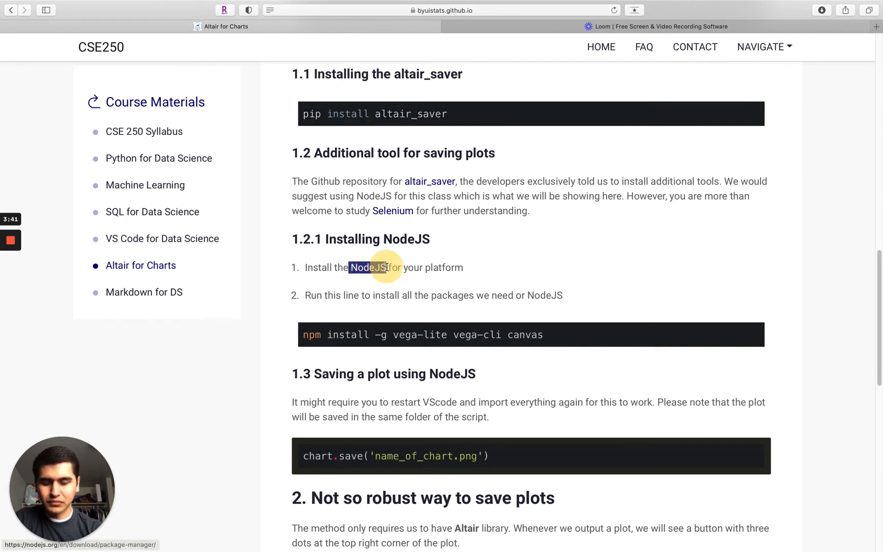
click(365, 267)
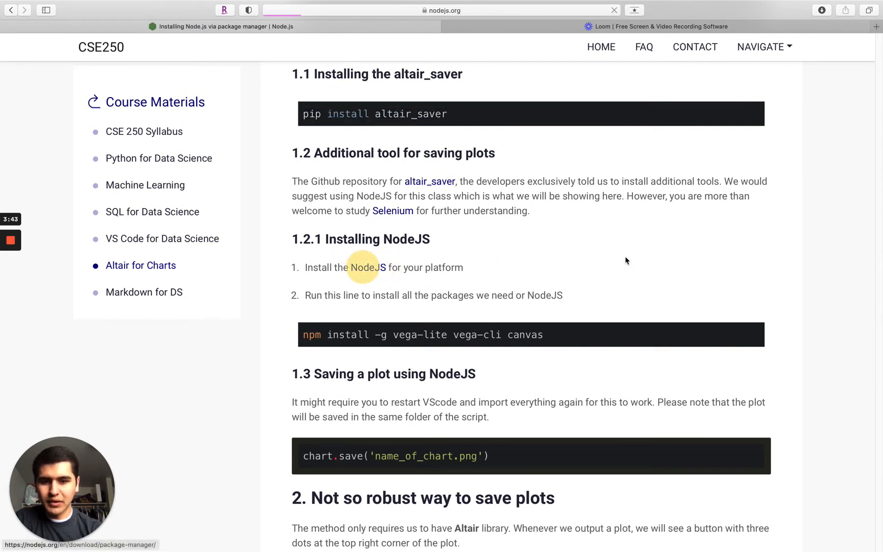
click(363, 267)
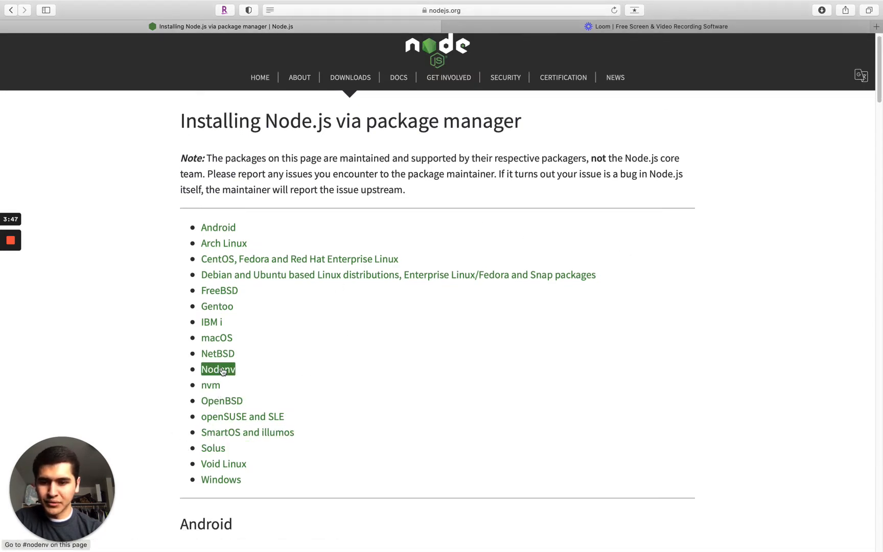
scroll(down, 3)
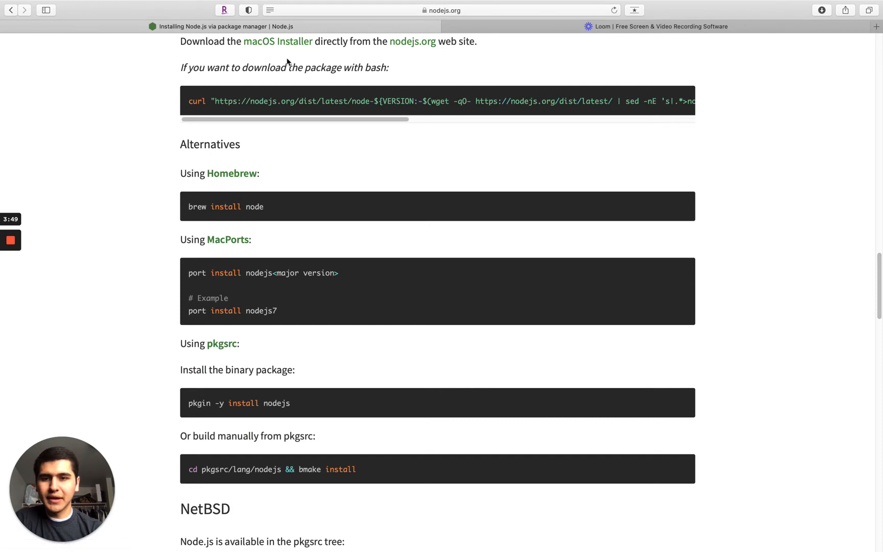
mouse_move(276, 40)
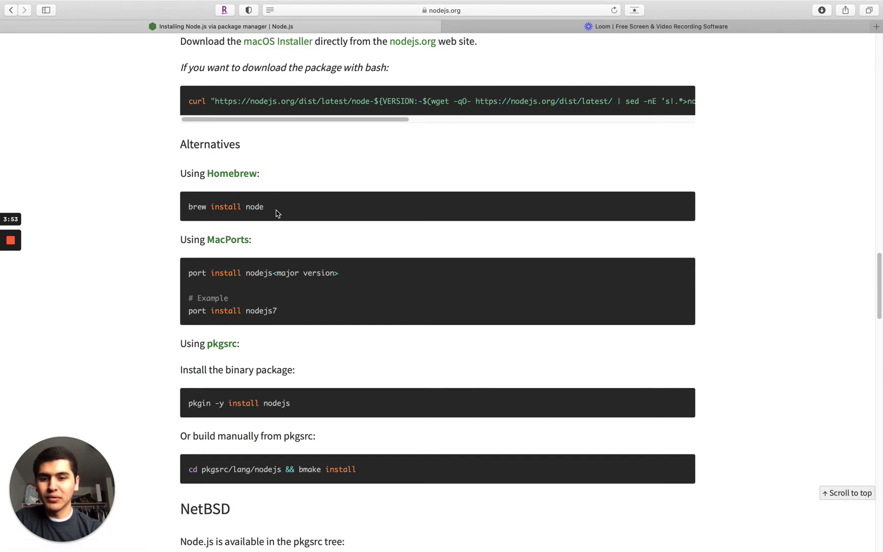
mouse_move(96, 184)
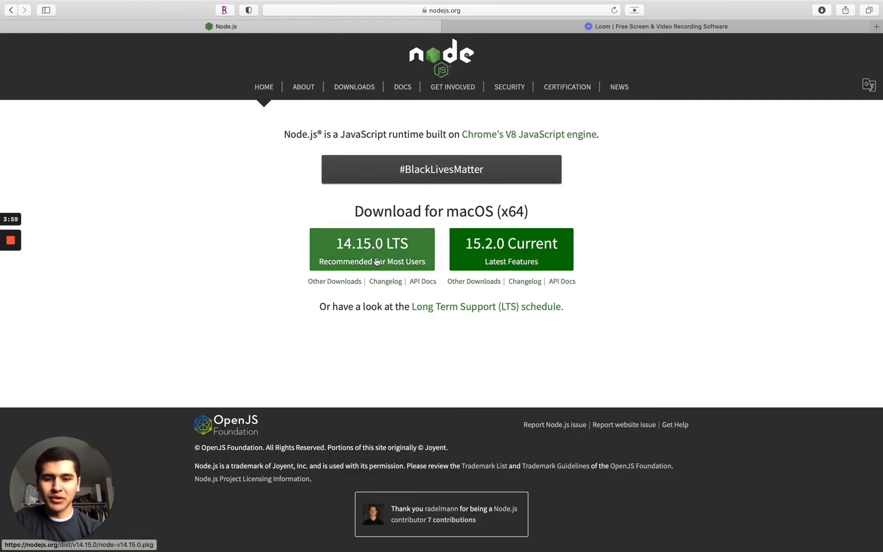
mouse_move(391, 252)
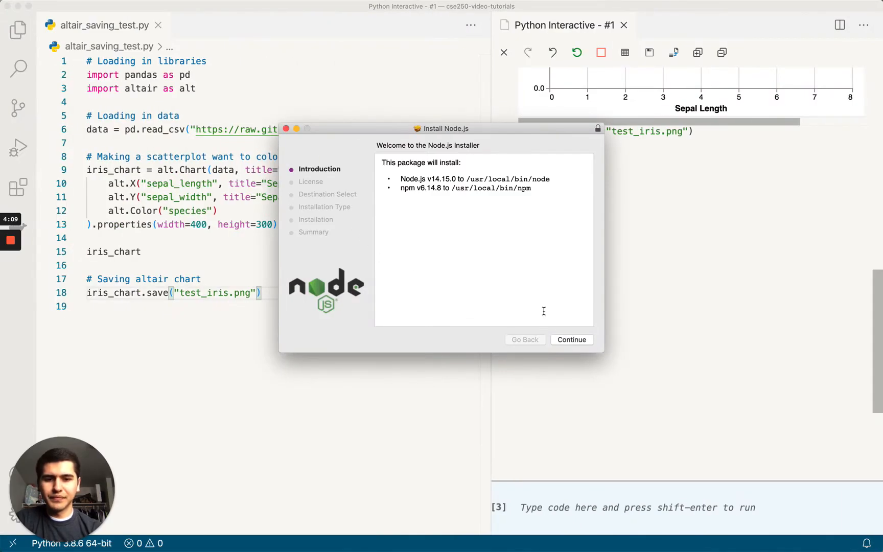
Install Node.js v14.15.0 with npm v6.14.8 on Macintosh HD and close the installer.
click(571, 340)
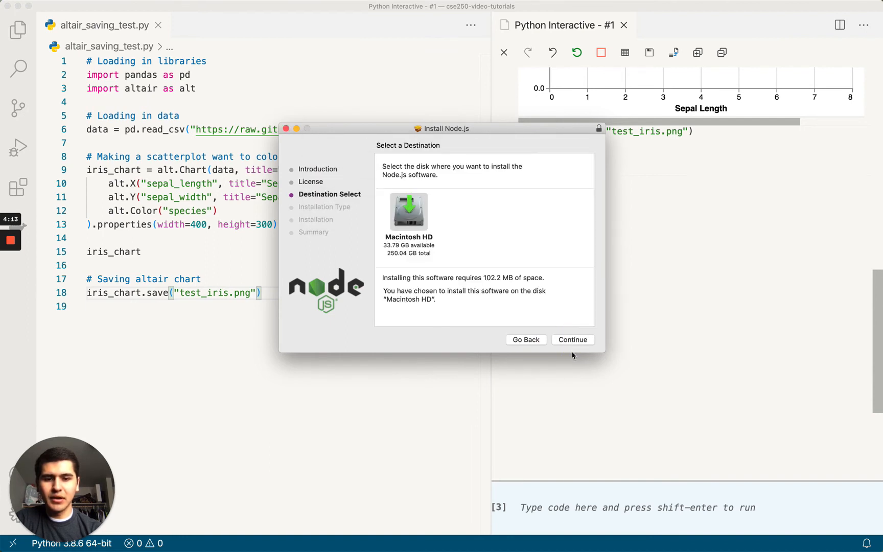
click(572, 339)
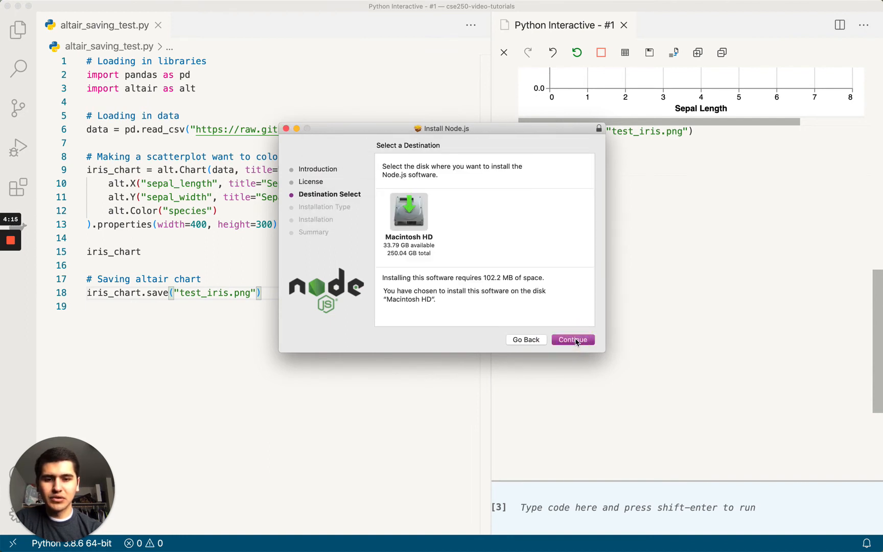
click(575, 339)
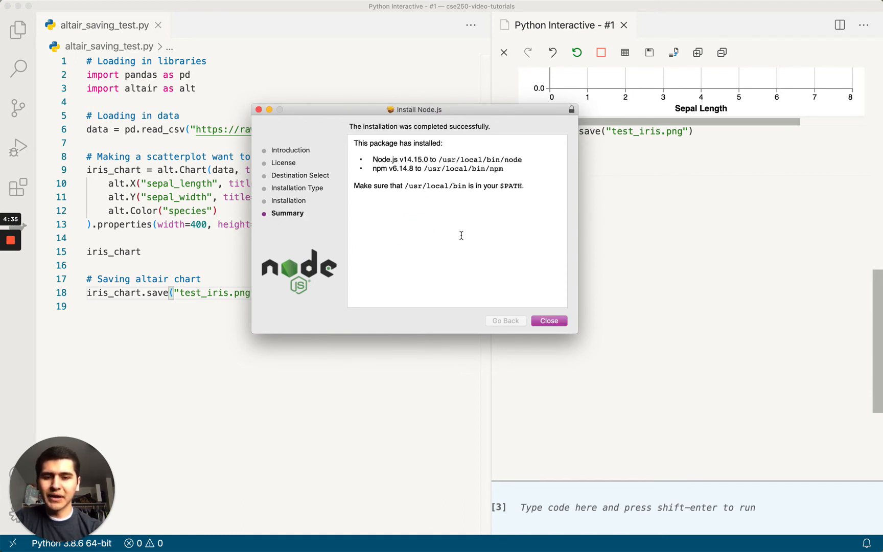
mouse_move(433, 193)
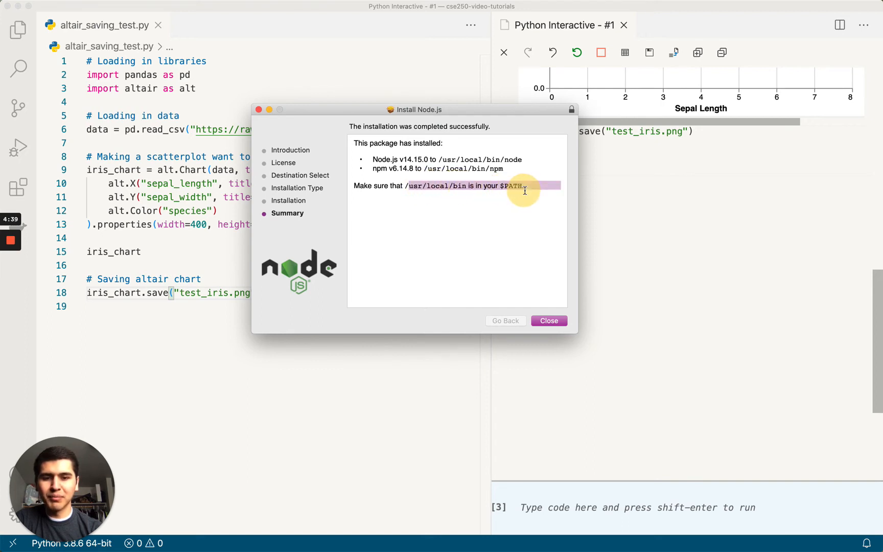
click(548, 321)
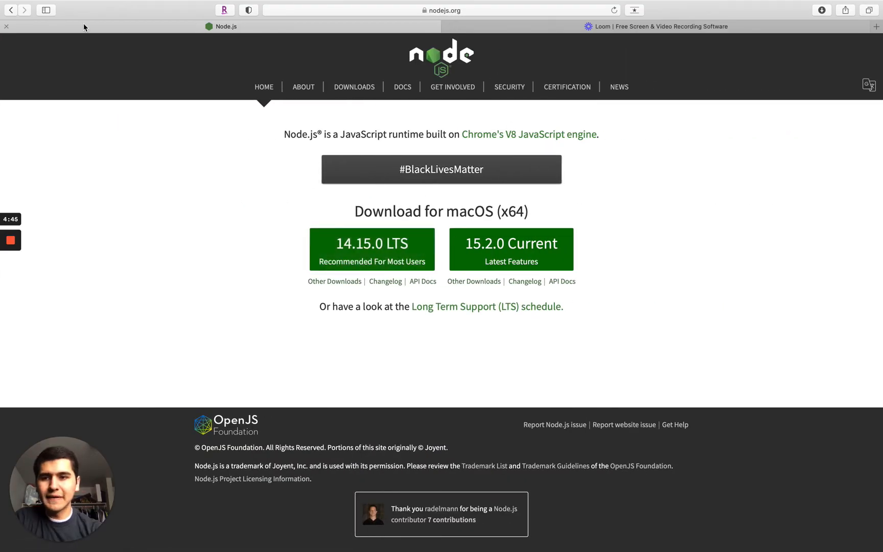
Close the Node.js tab and return to the guide's npm install vega-lite vega-cli canvas step.
click(10, 10)
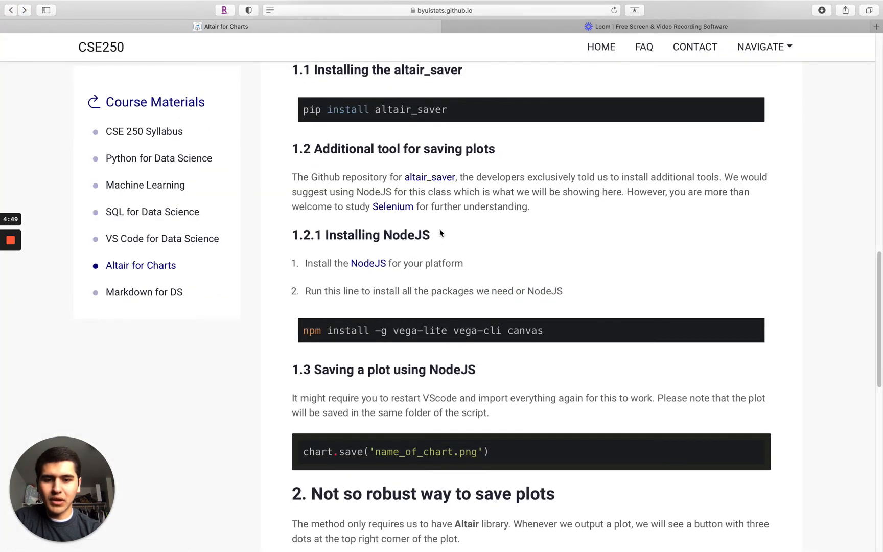
scroll(down, 3)
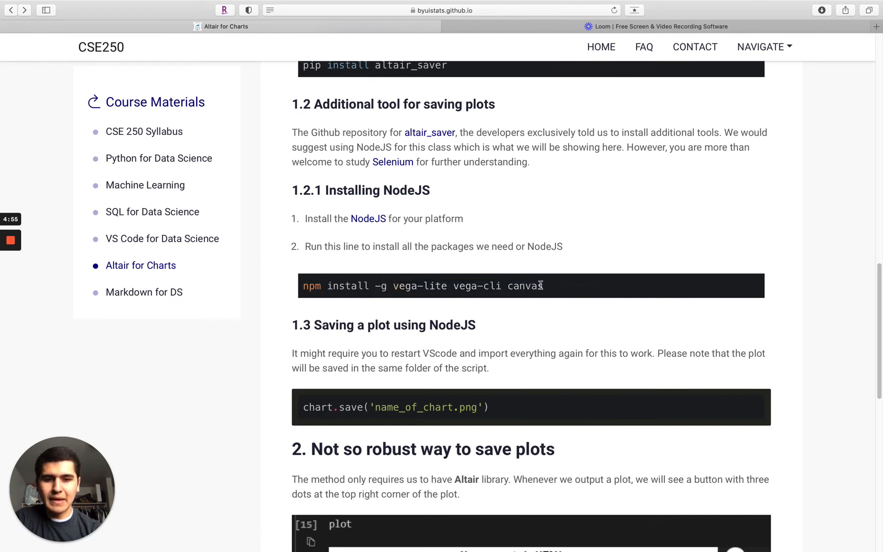
mouse_move(287, 293)
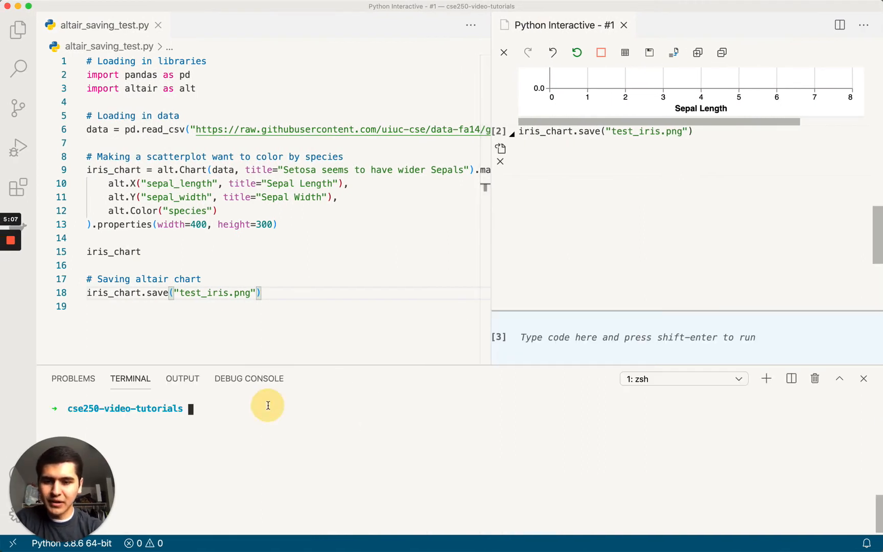
Run npm install -g vega-lite vega-cli canvas in the terminal.
text(npm install -g vega-lite vega-cli canvas)
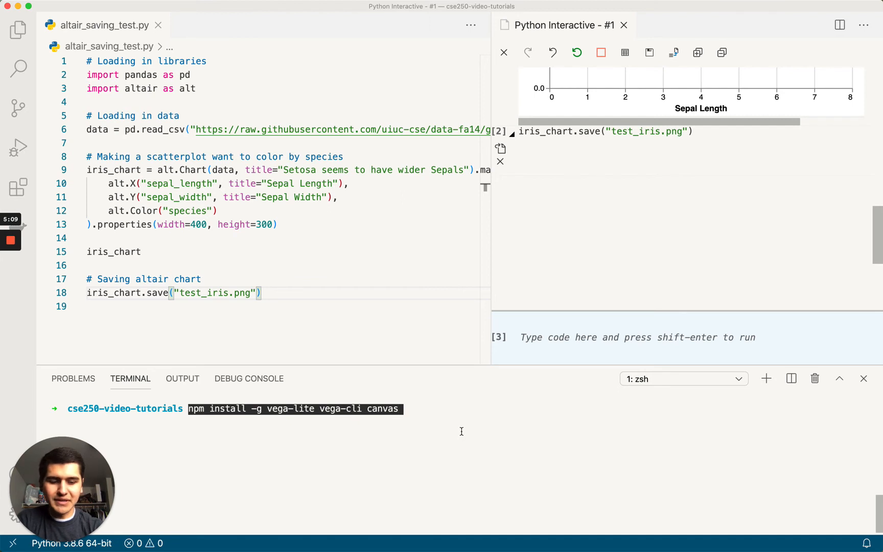
key(Return)
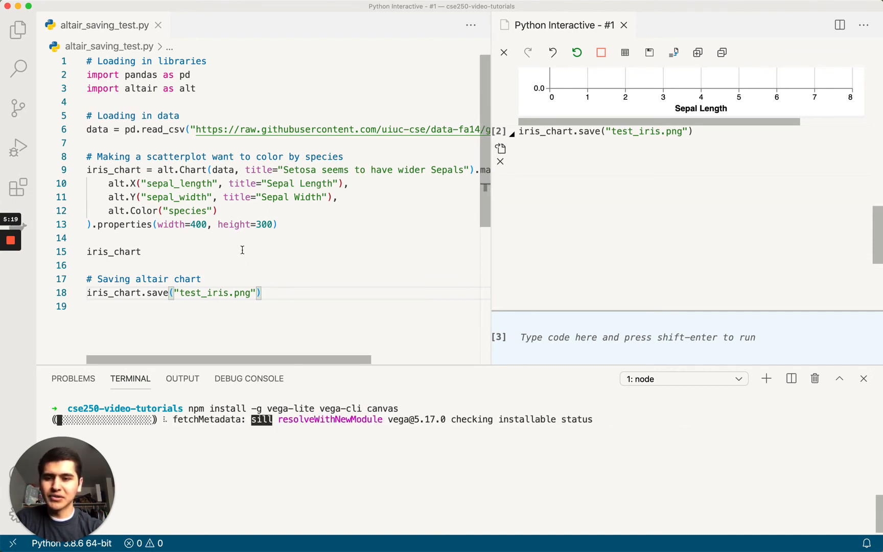
mouse_move(10, 262)
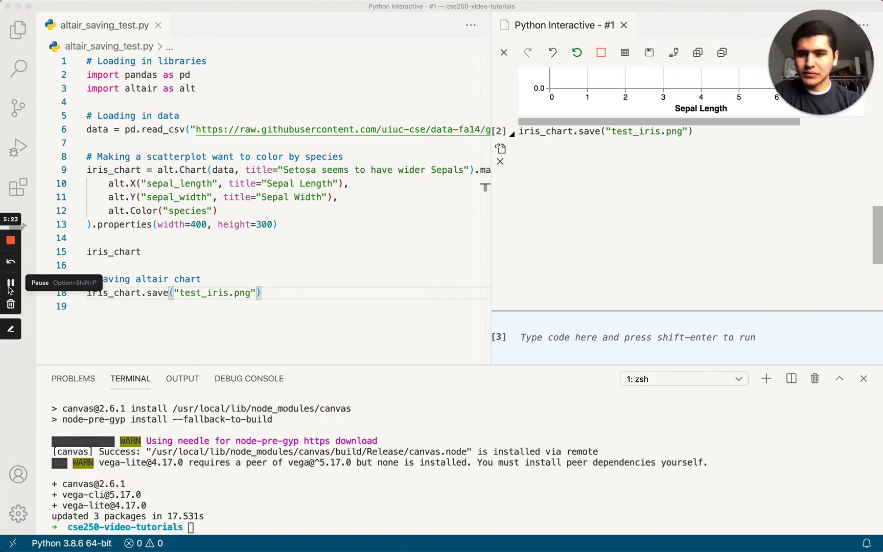
mouse_move(103, 327)
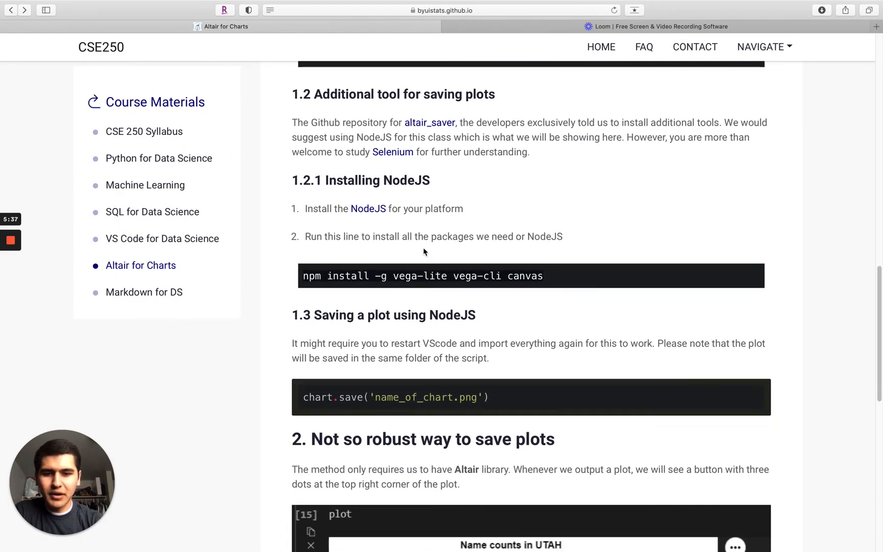
mouse_move(394, 207)
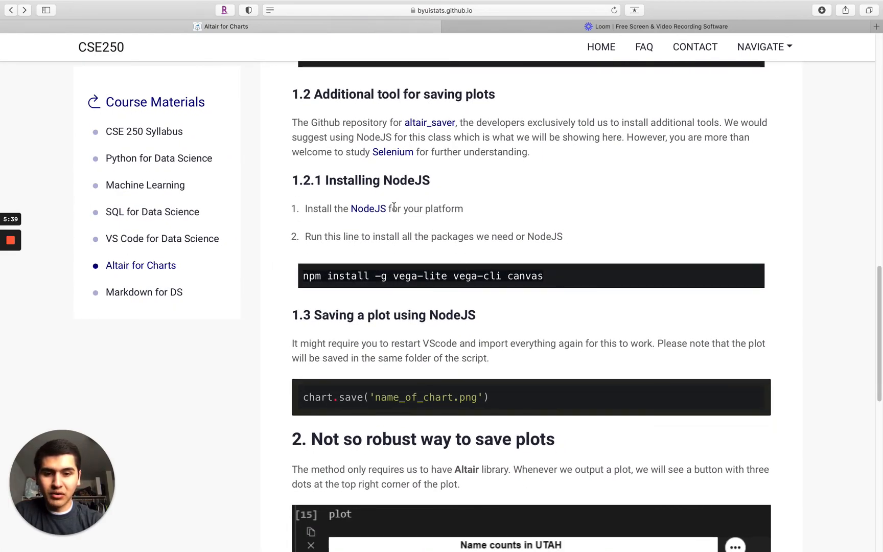
Scroll the Altair for Charts page through sections 1.1–1.3 on altair_saver and NodeJS.
scroll(up, 3)
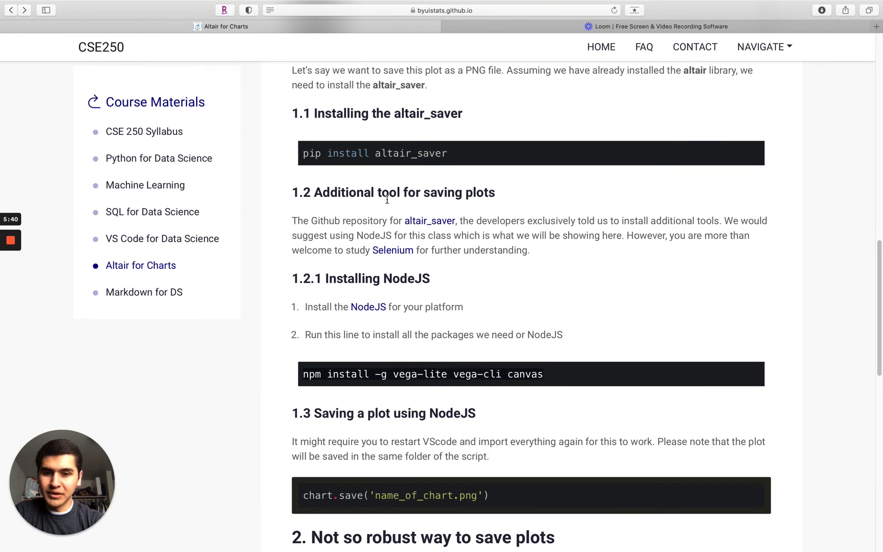
mouse_move(429, 152)
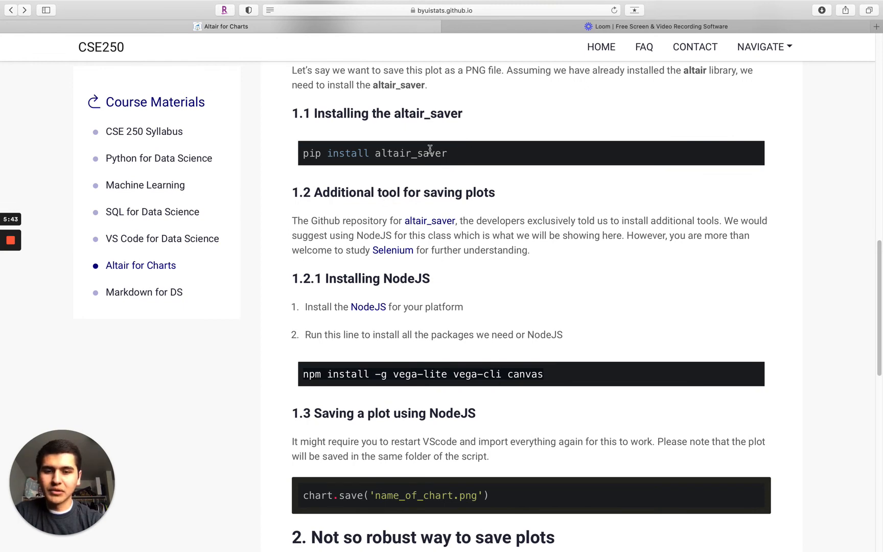
scroll(down, 3)
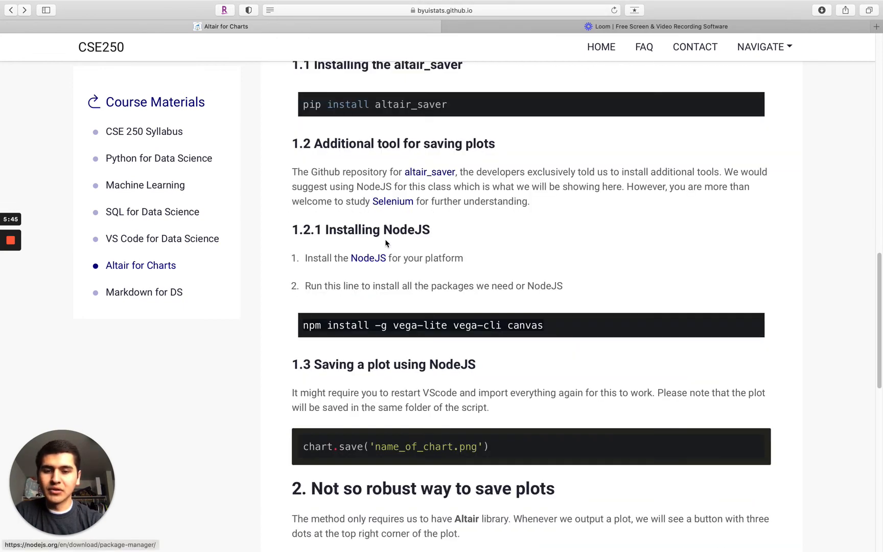
mouse_move(469, 314)
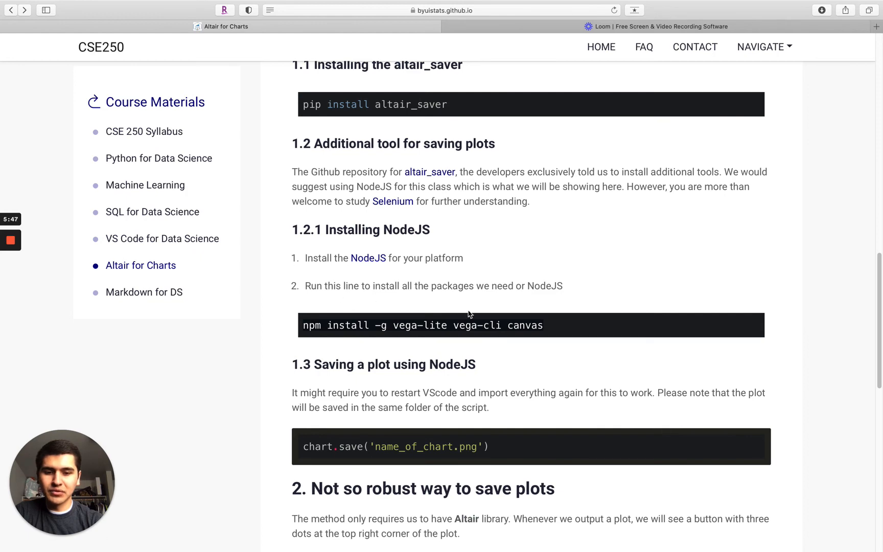
scroll(down, 3)
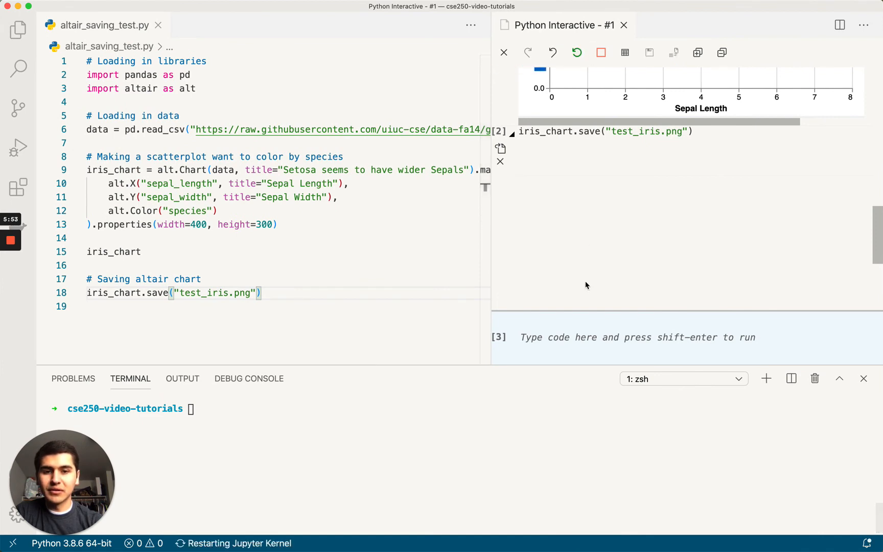
Restart the Python kernel and run the whole altair_saving_test.py script interactively.
click(576, 52)
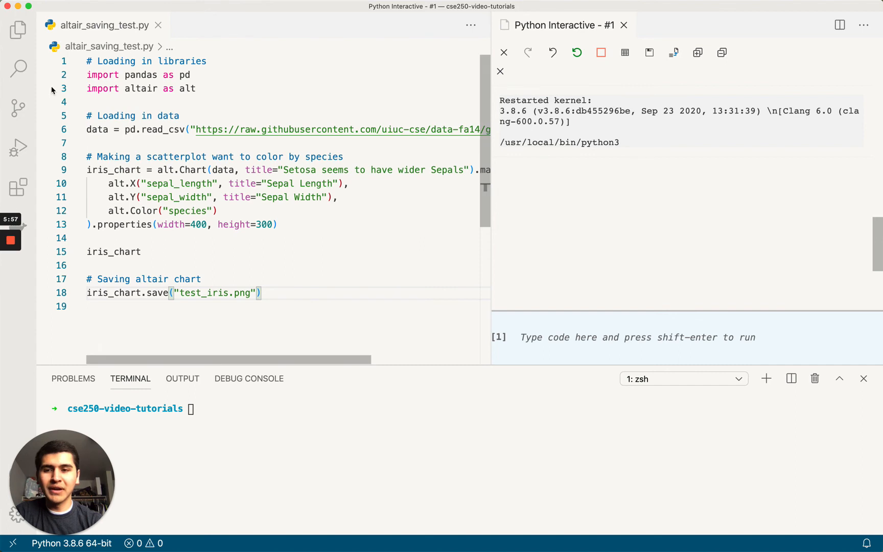
mouse_move(566, 252)
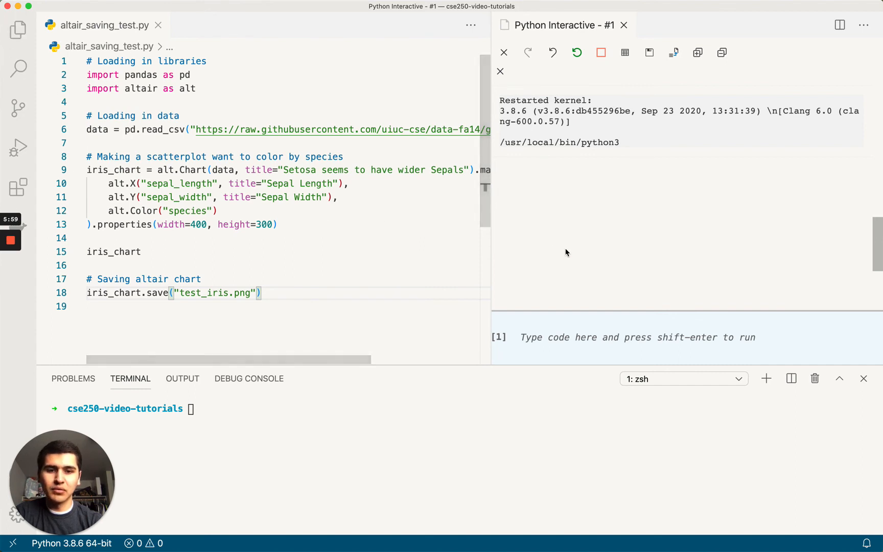
click(262, 293)
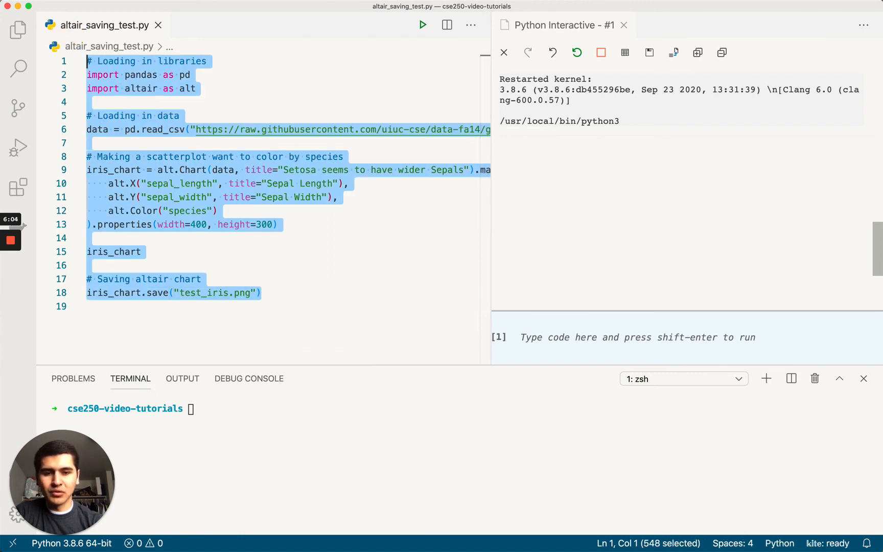
click(422, 25)
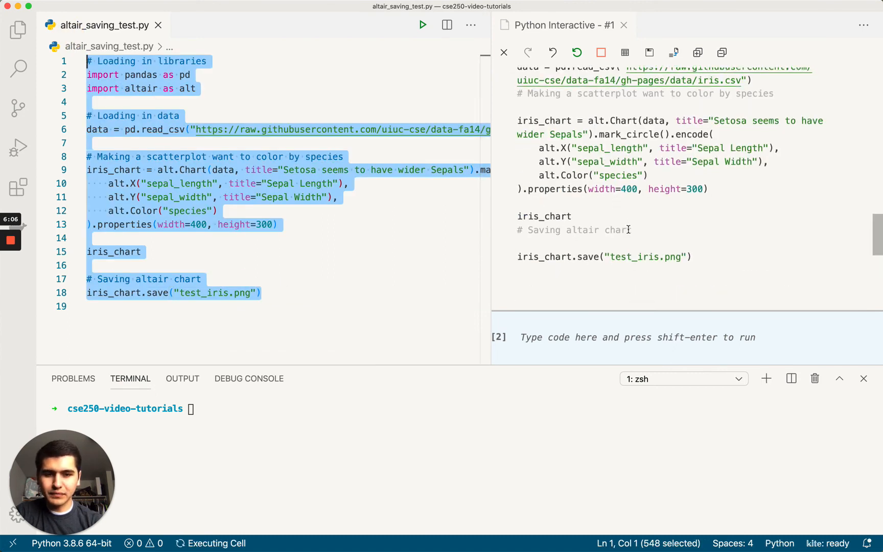
scroll(down, 3)
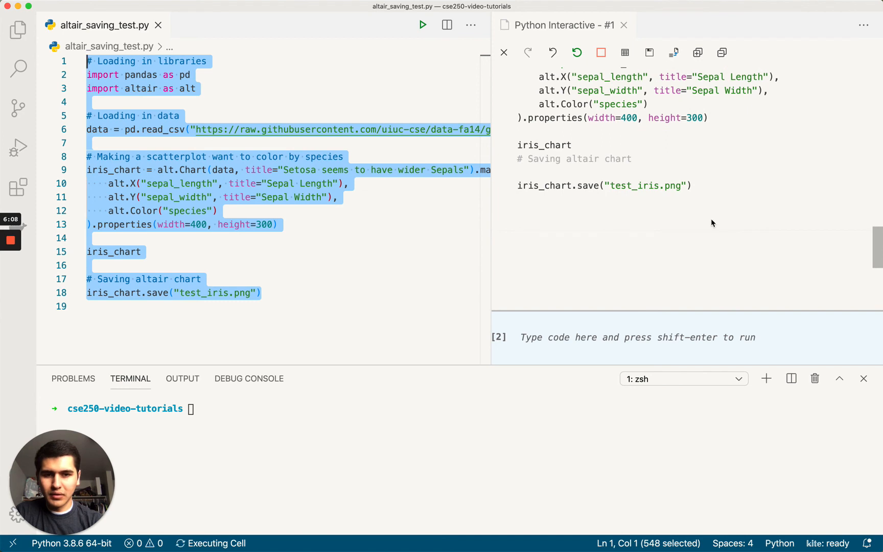
Check the interactive run reaches the save line, then show the project's files in Explorer.
click(576, 53)
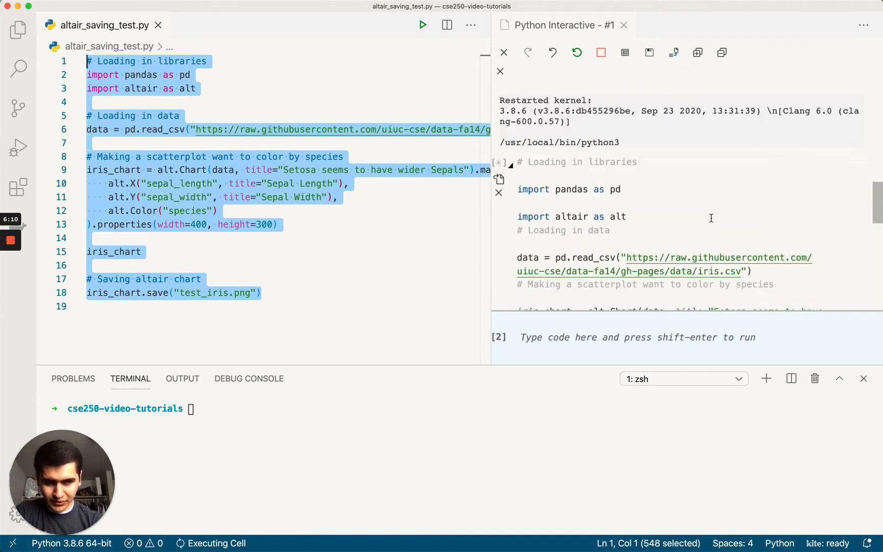
scroll(up, 3)
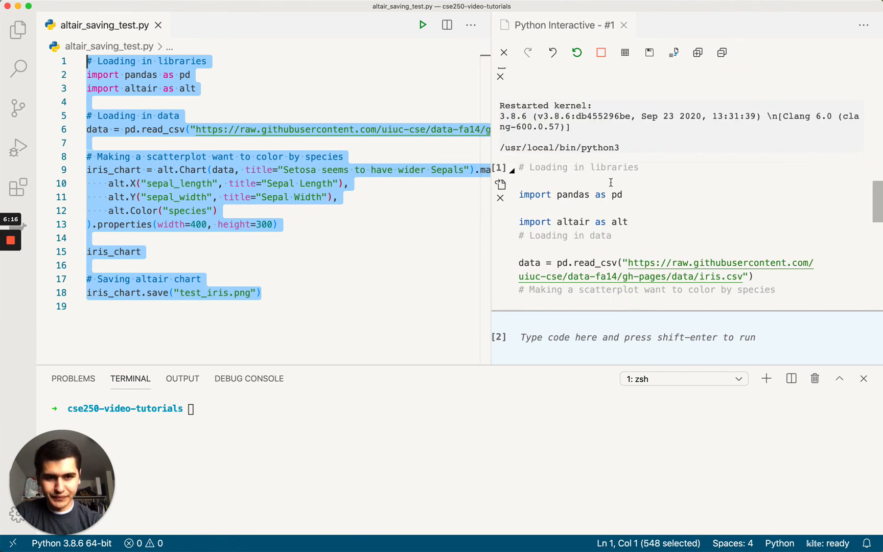
scroll(down, 3)
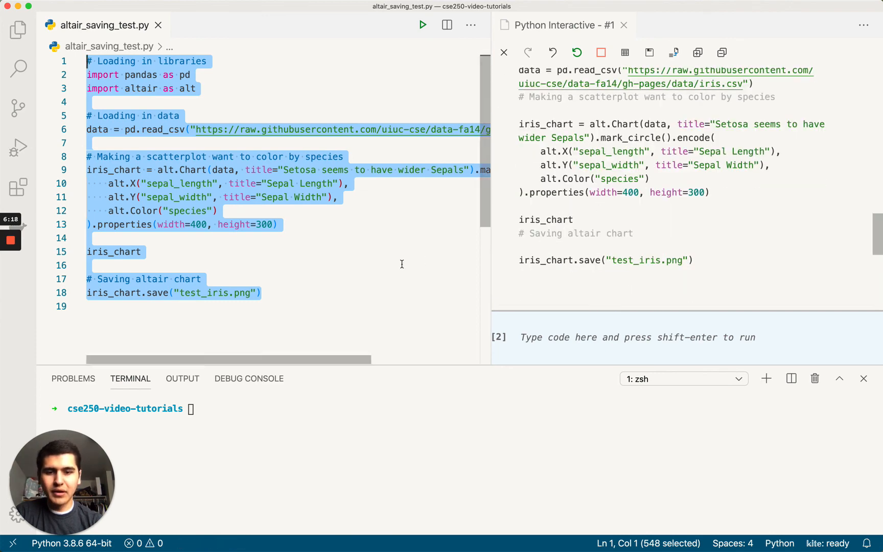
click(18, 30)
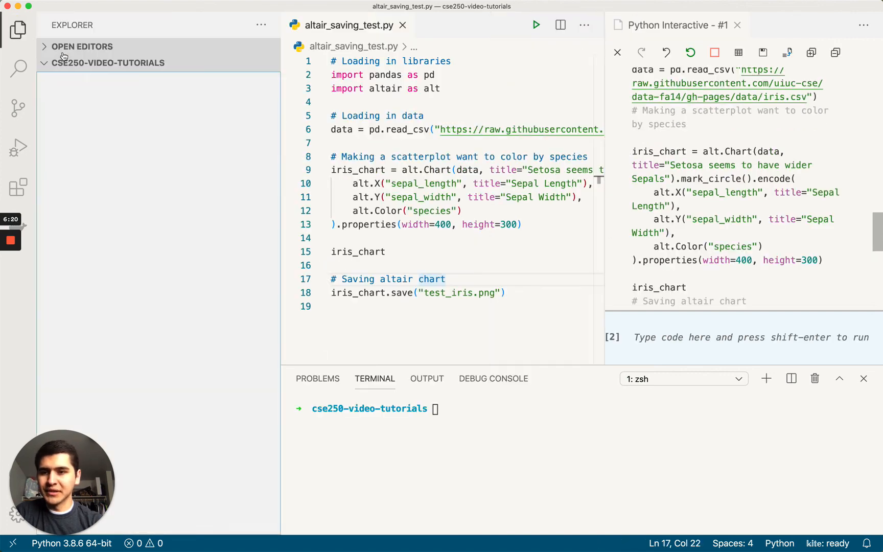
View test_iris.png from the cse250-video-tutorials folder with the Explorer sidebar hidden.
click(109, 62)
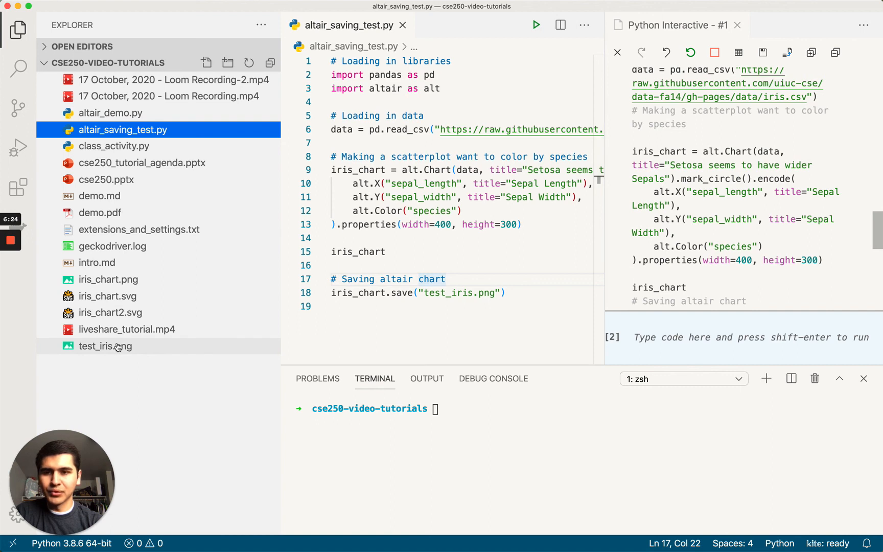
click(105, 345)
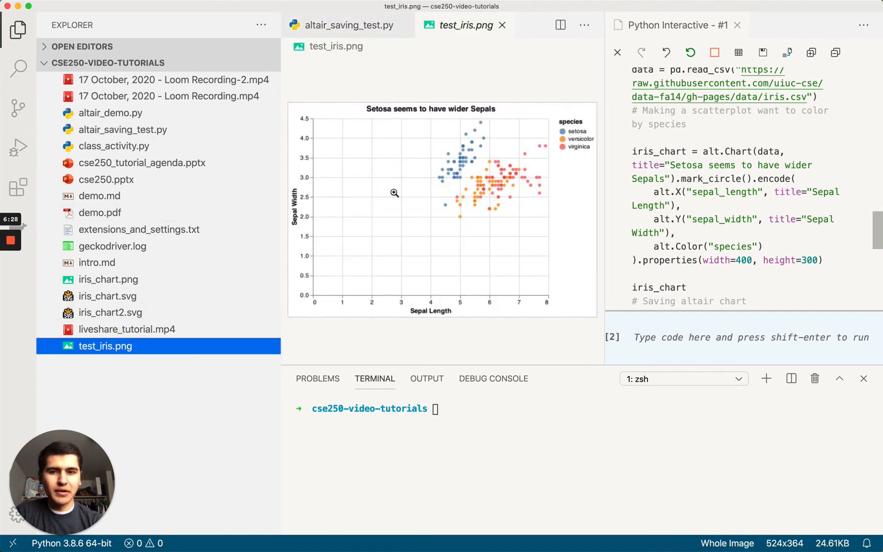
mouse_move(120, 145)
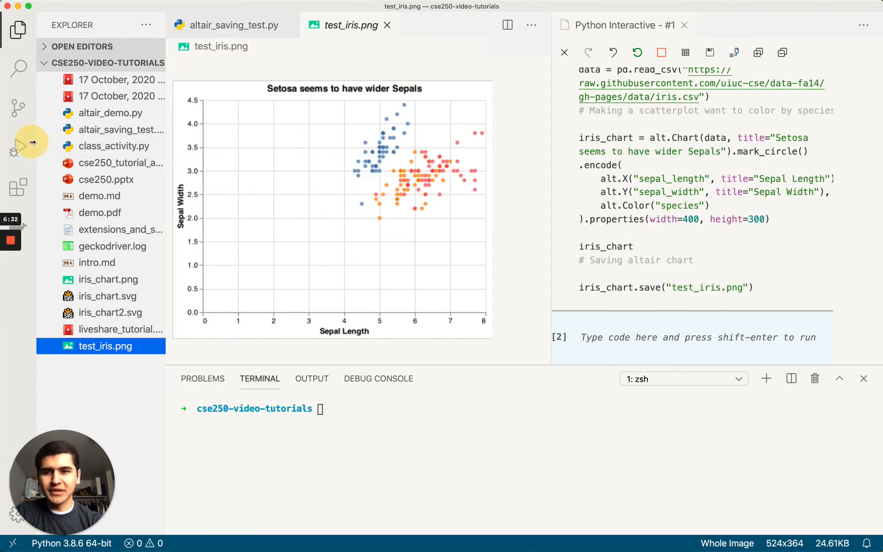
click(18, 29)
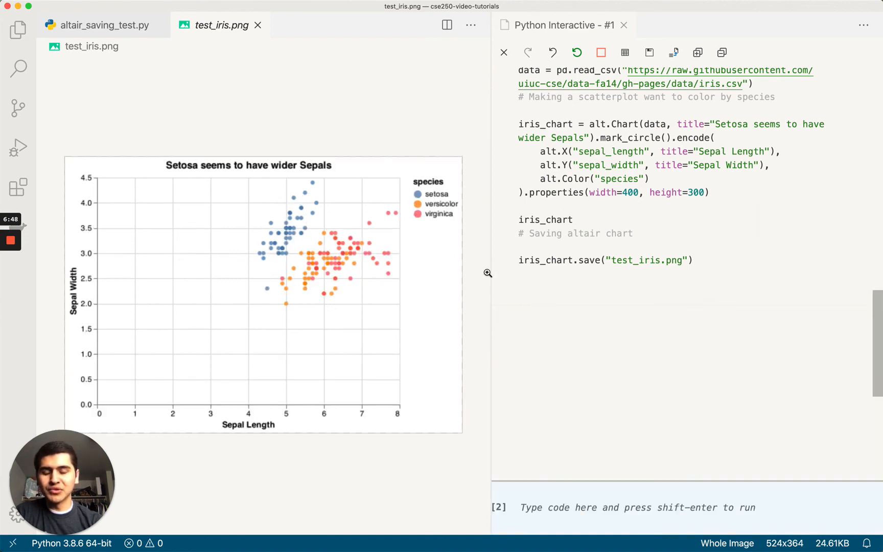
mouse_move(85, 218)
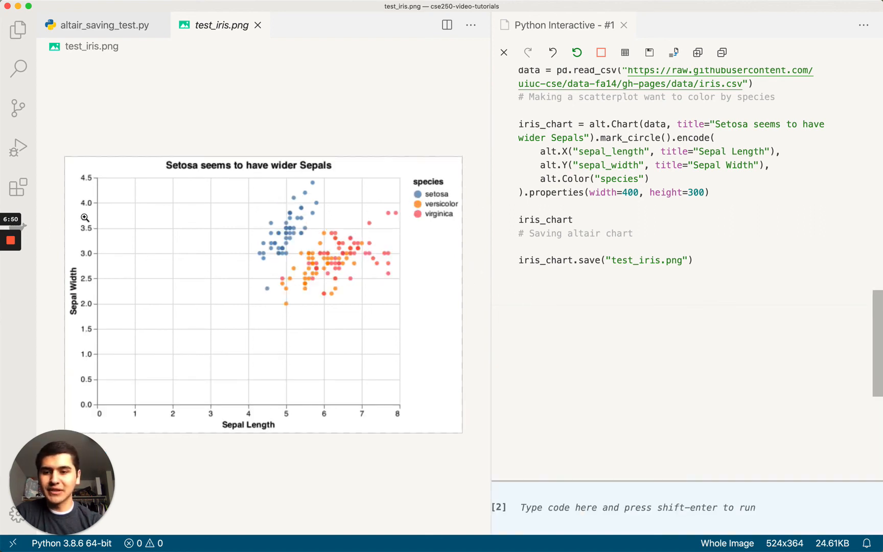